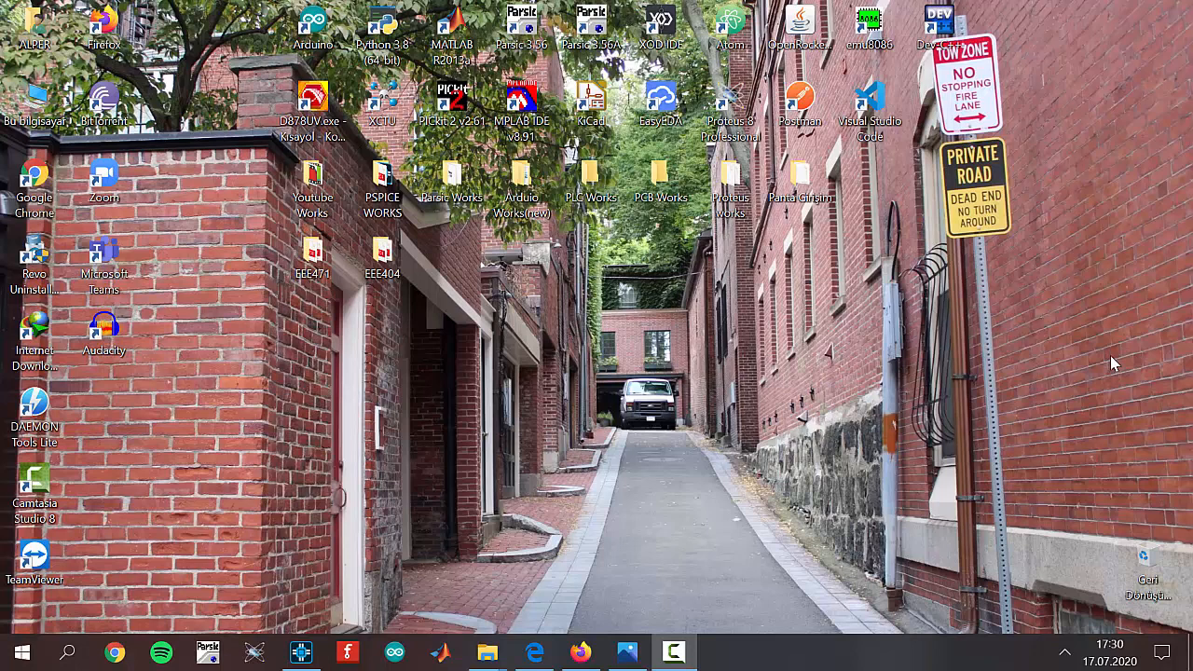
mouse_move(988, 410)
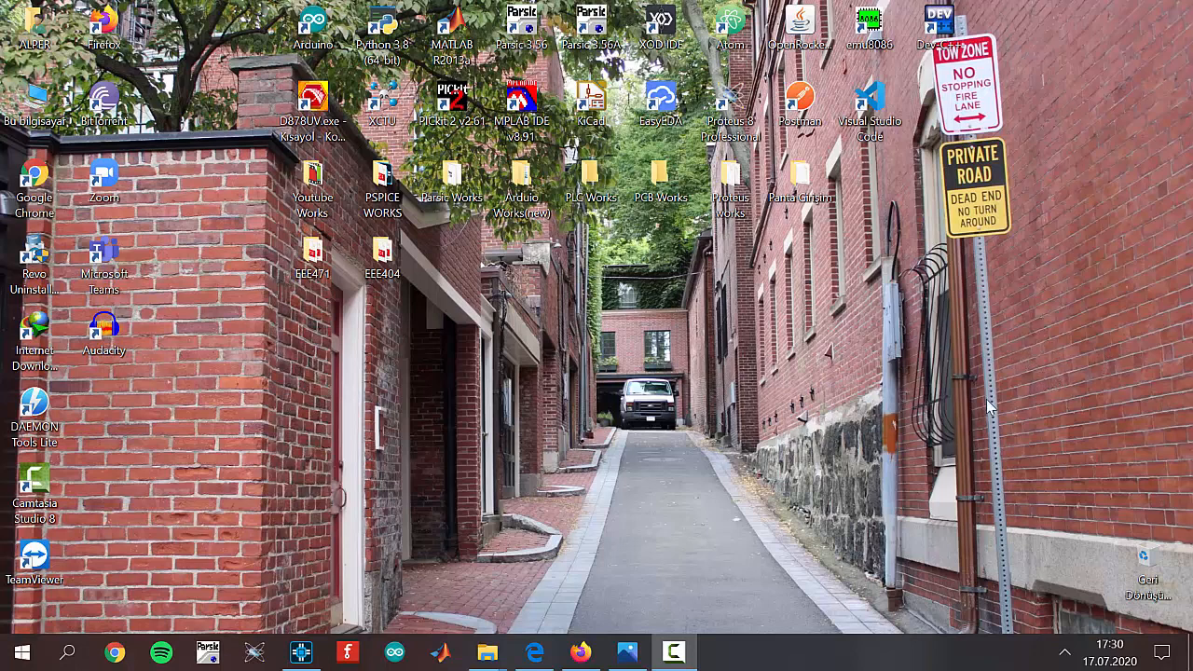
mouse_move(705, 412)
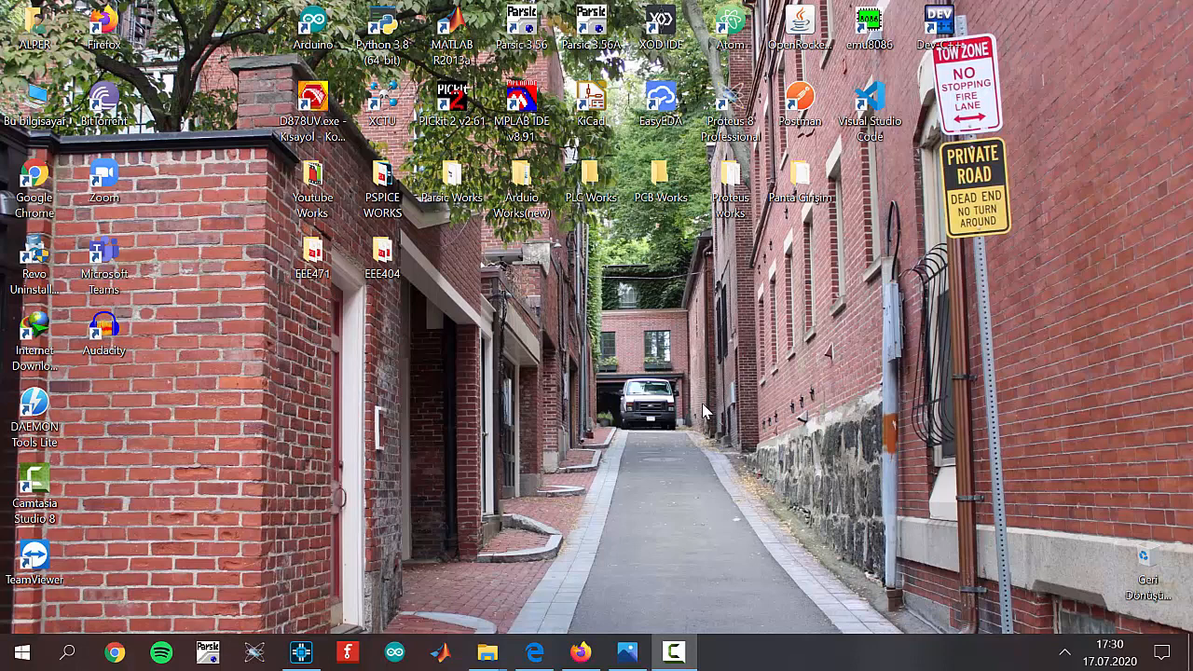
mouse_move(654, 494)
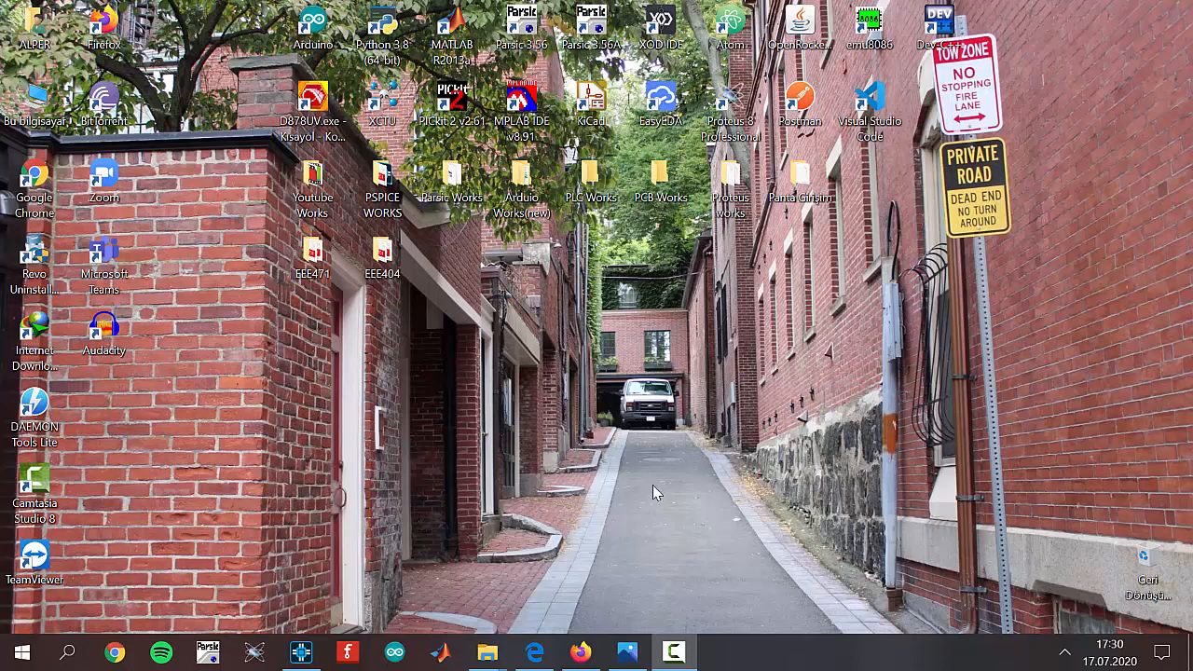
Launch OrCAD Capture with the Transient3 RC circuit project from the desktop.
left_click(302, 652)
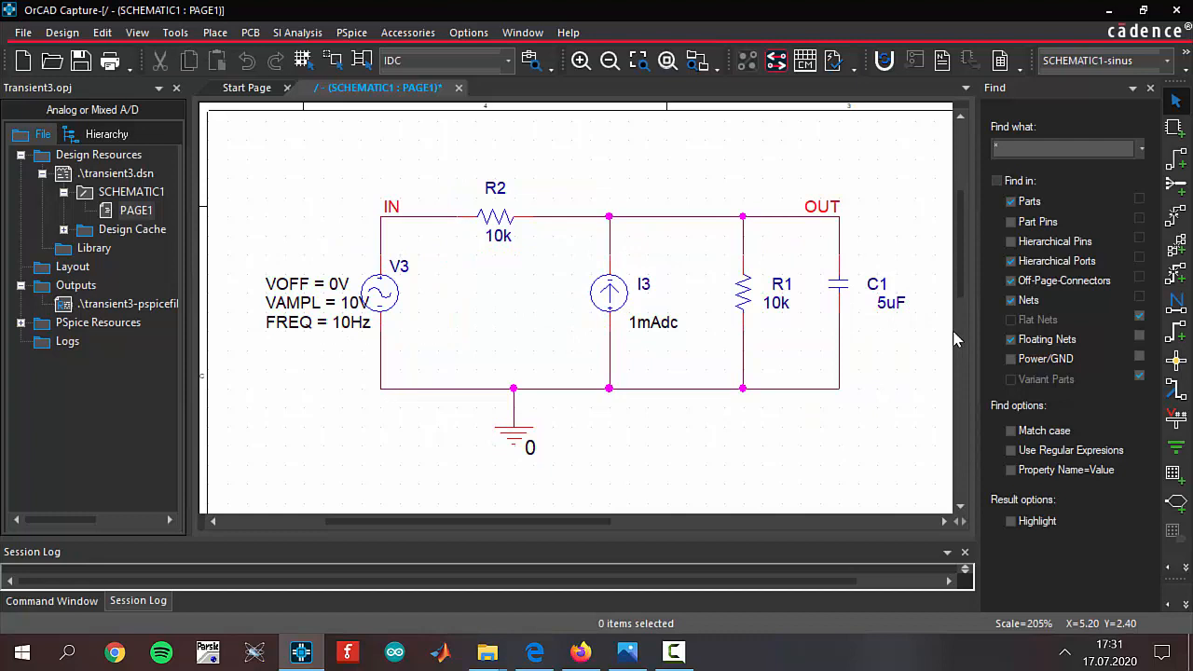
mouse_move(551, 231)
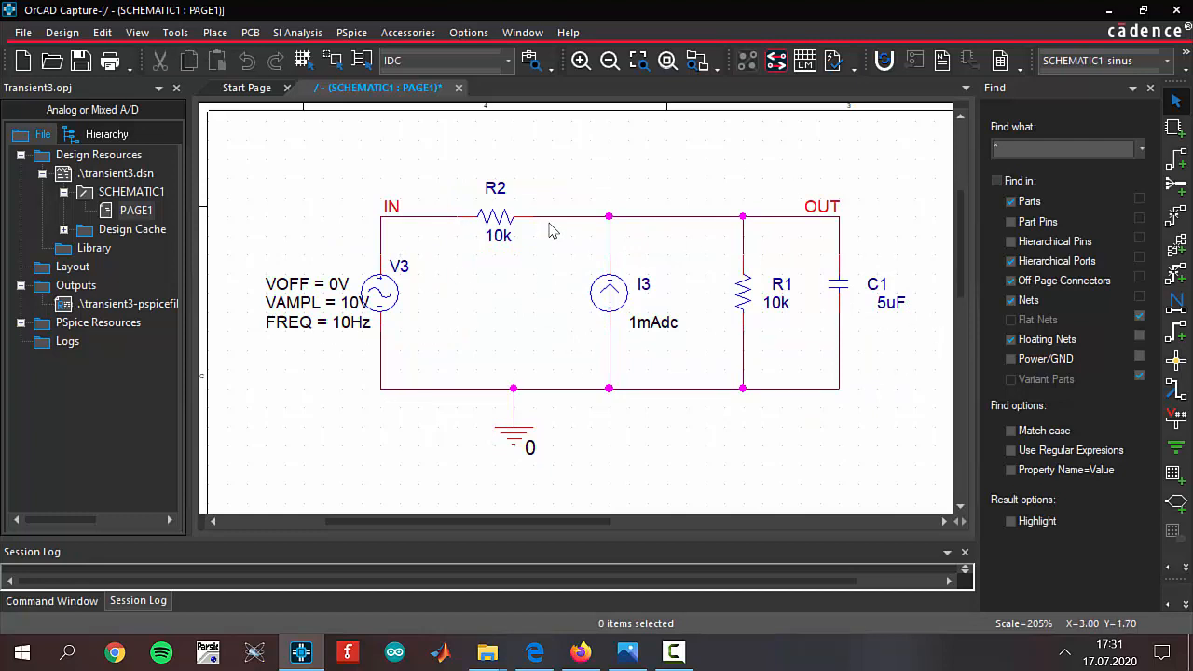
mouse_move(456, 190)
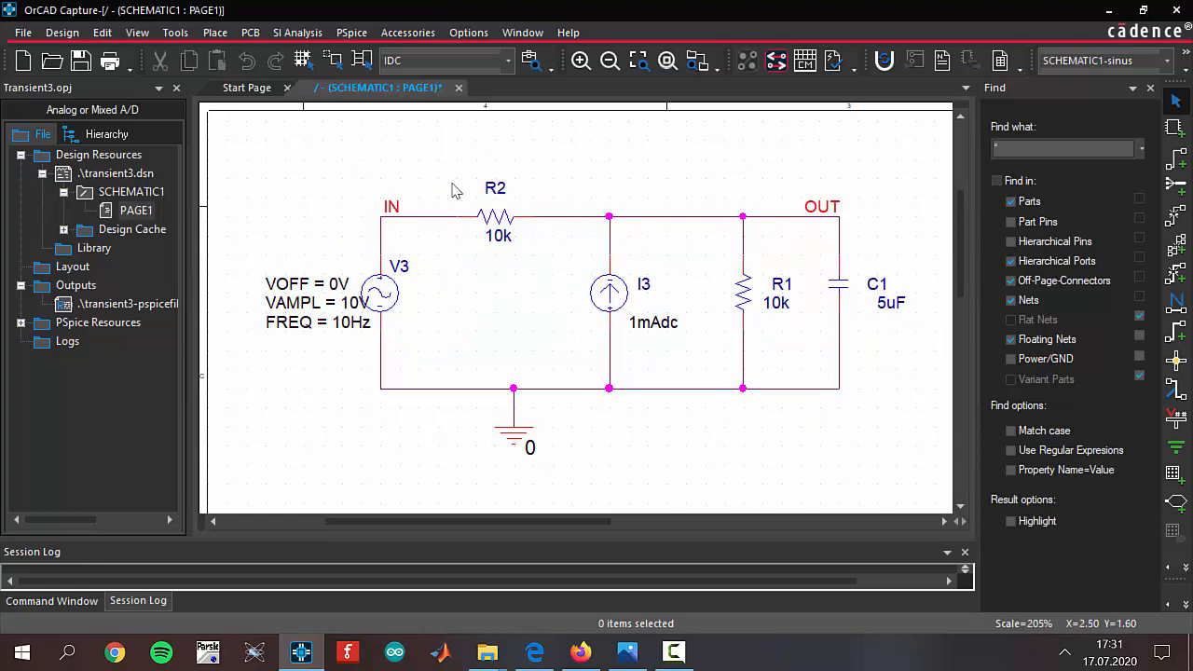
mouse_move(354, 343)
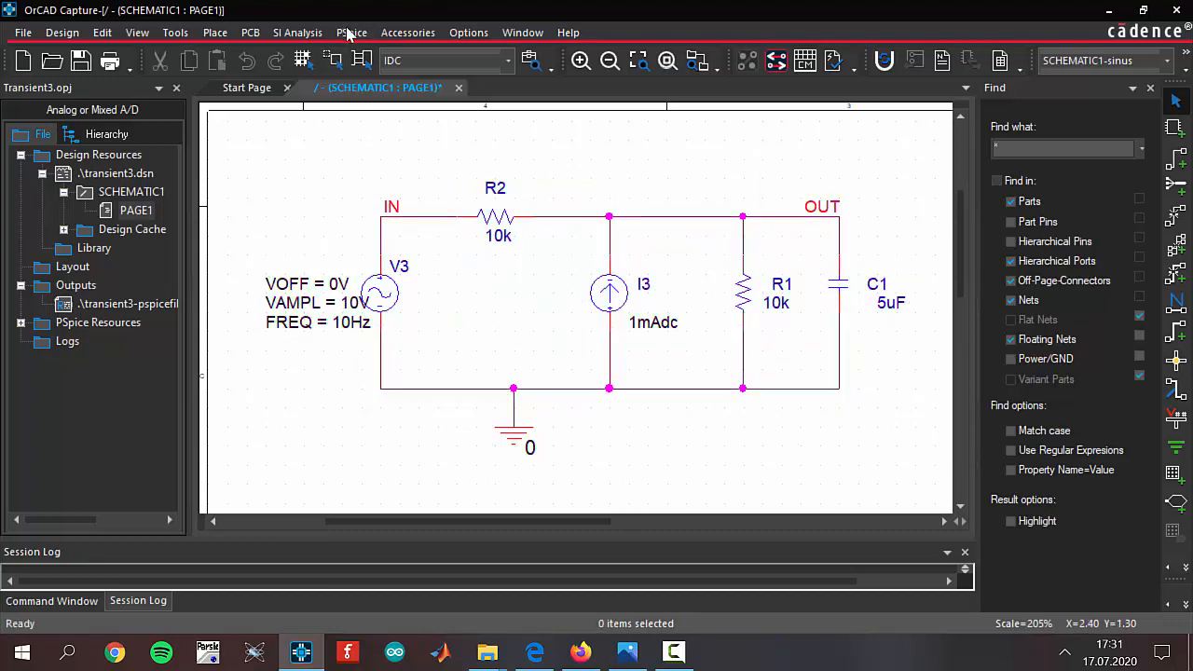
Create simulation profile transient4 after transient3 is rejected as a duplicate name.
left_click(350, 32)
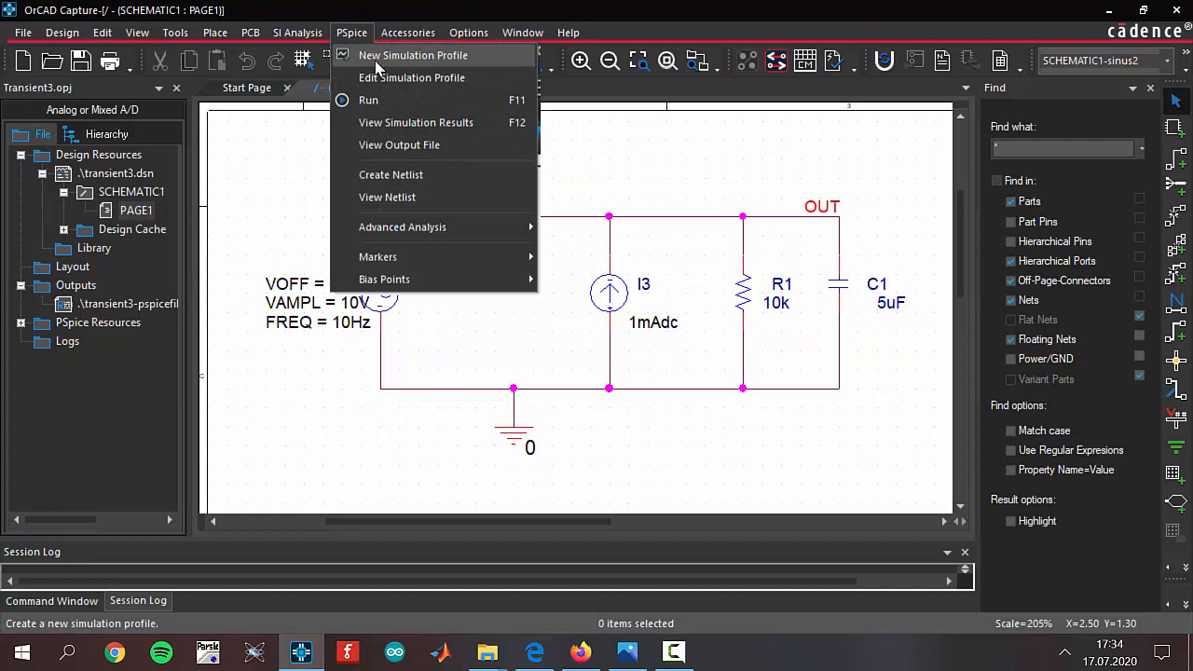
left_click(412, 56)
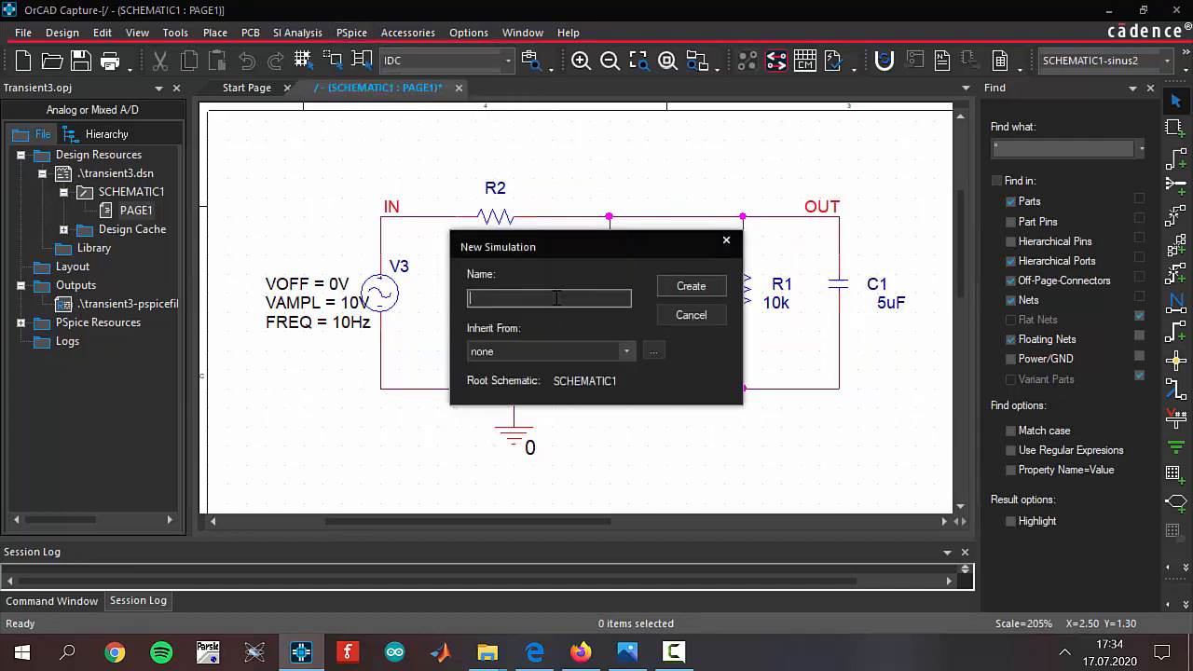
type("trans")
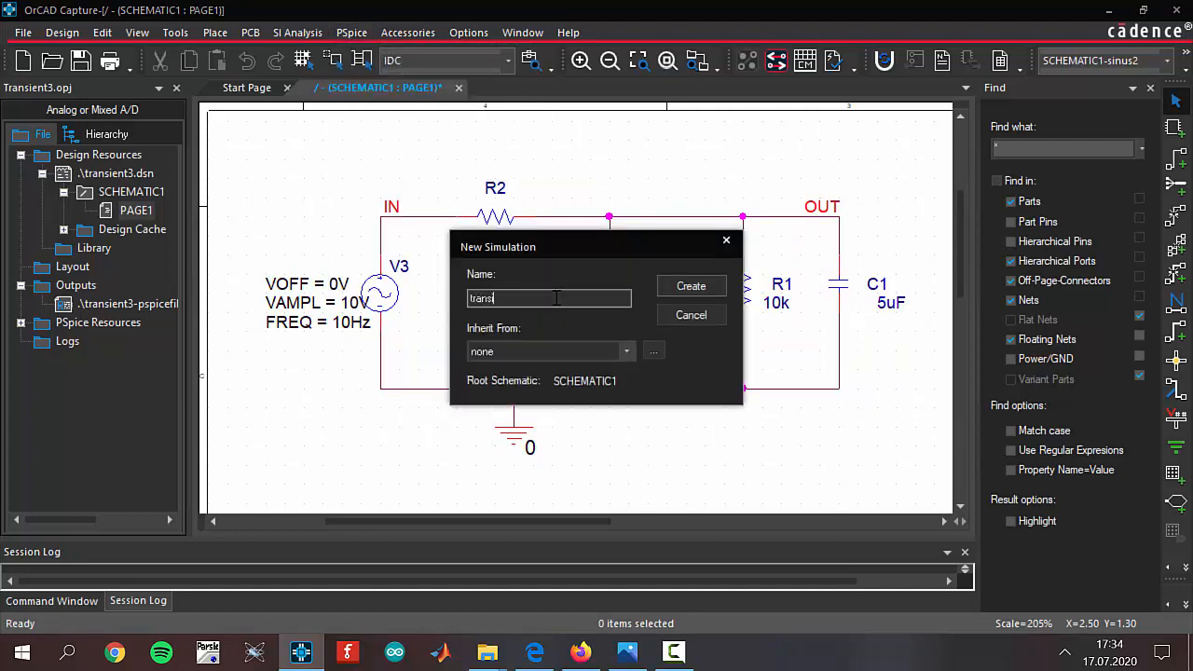
type("ient3")
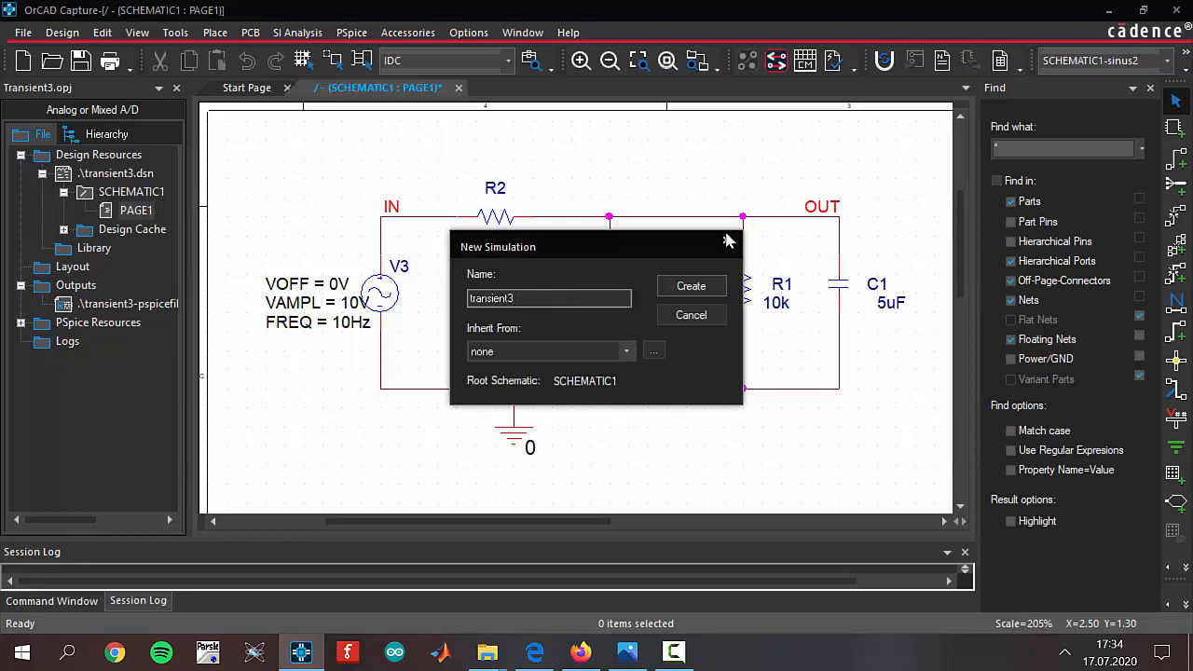
left_click(690, 287)
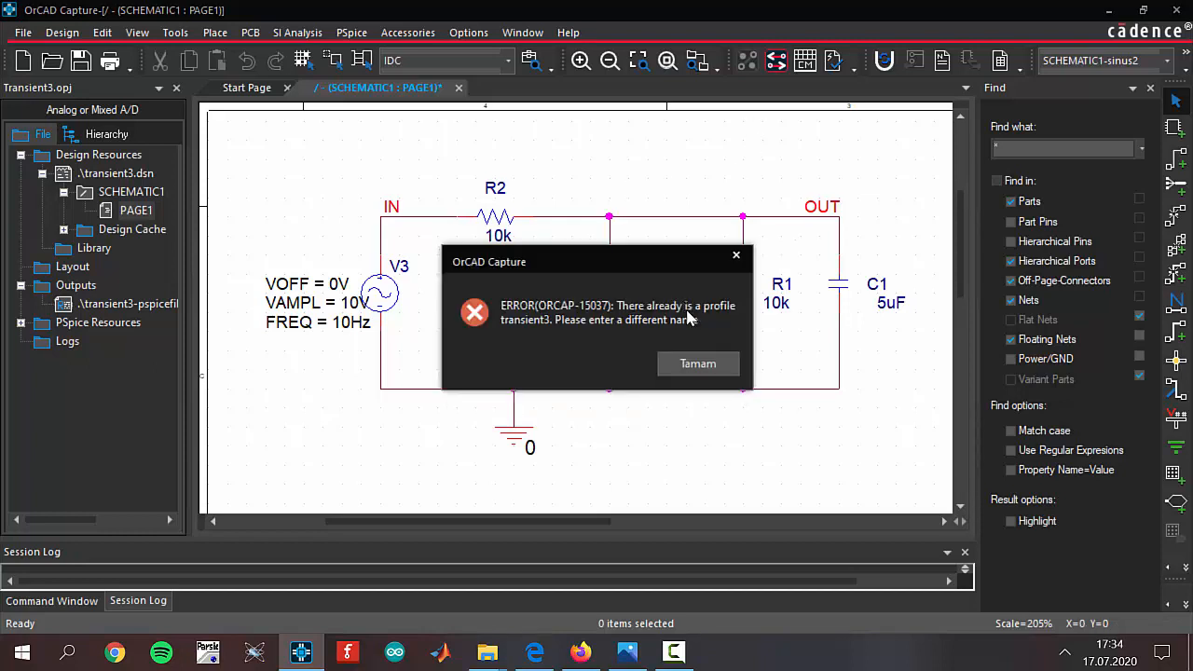
left_click(697, 364)
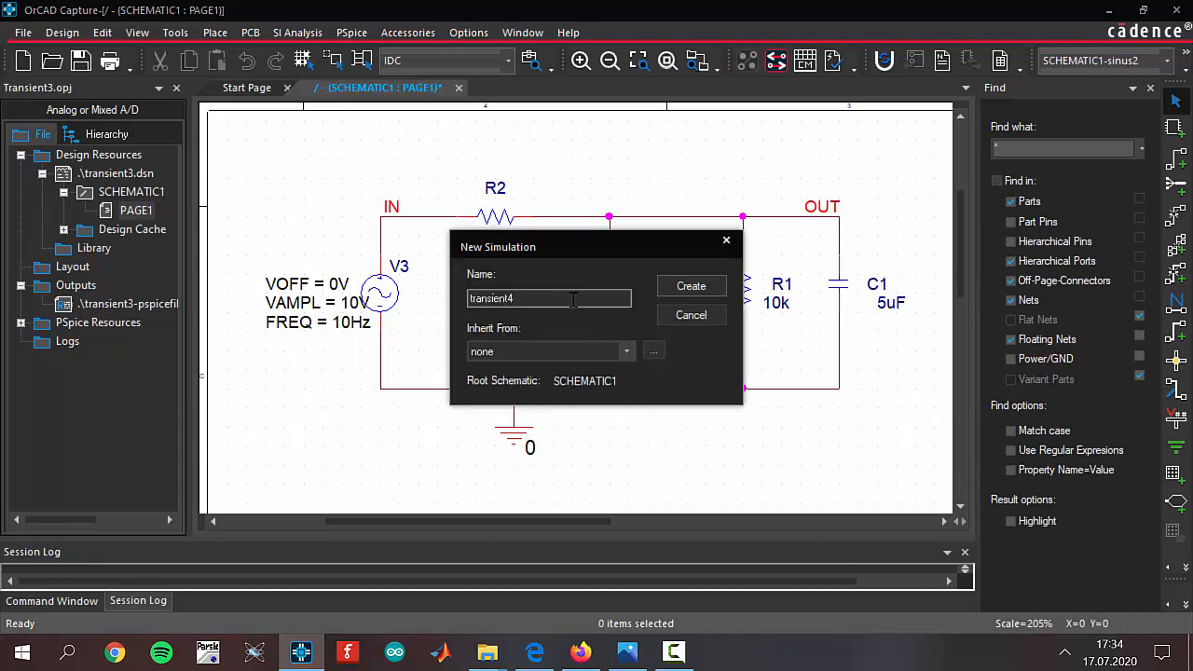
left_click(690, 285)
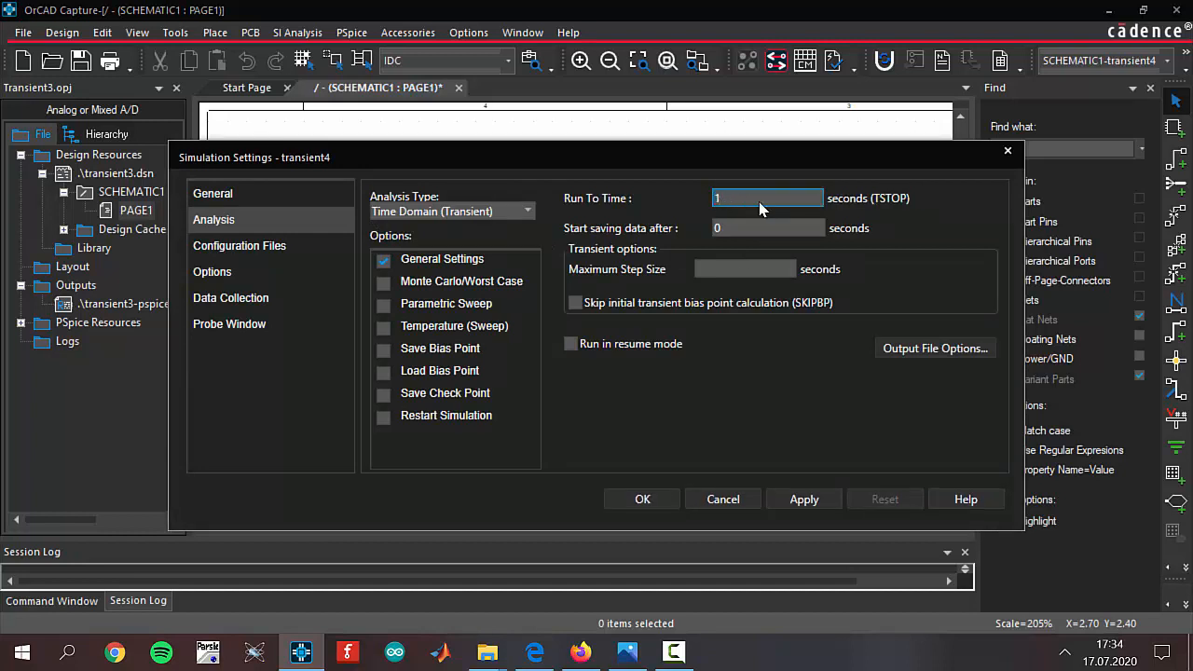
Set transient4 to Time Domain (Transient) analysis running to 1 s.
type("s")
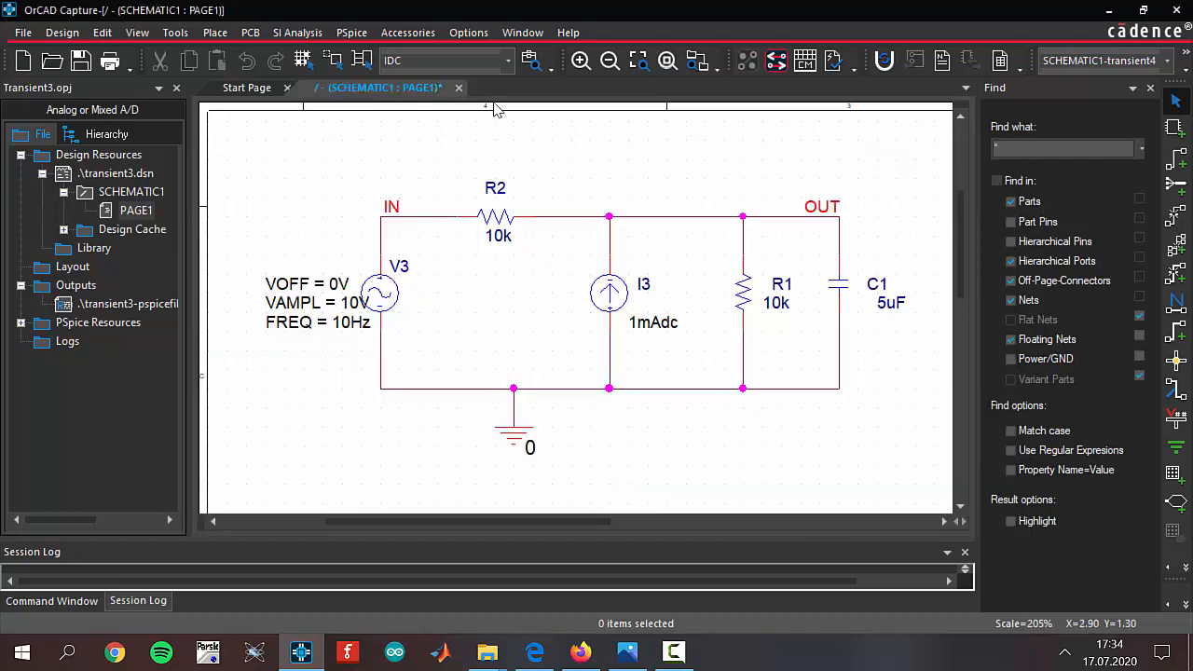
Run the transient4 simulation so PSpice A/D shows an empty 0–1 s plot.
left_click(350, 31)
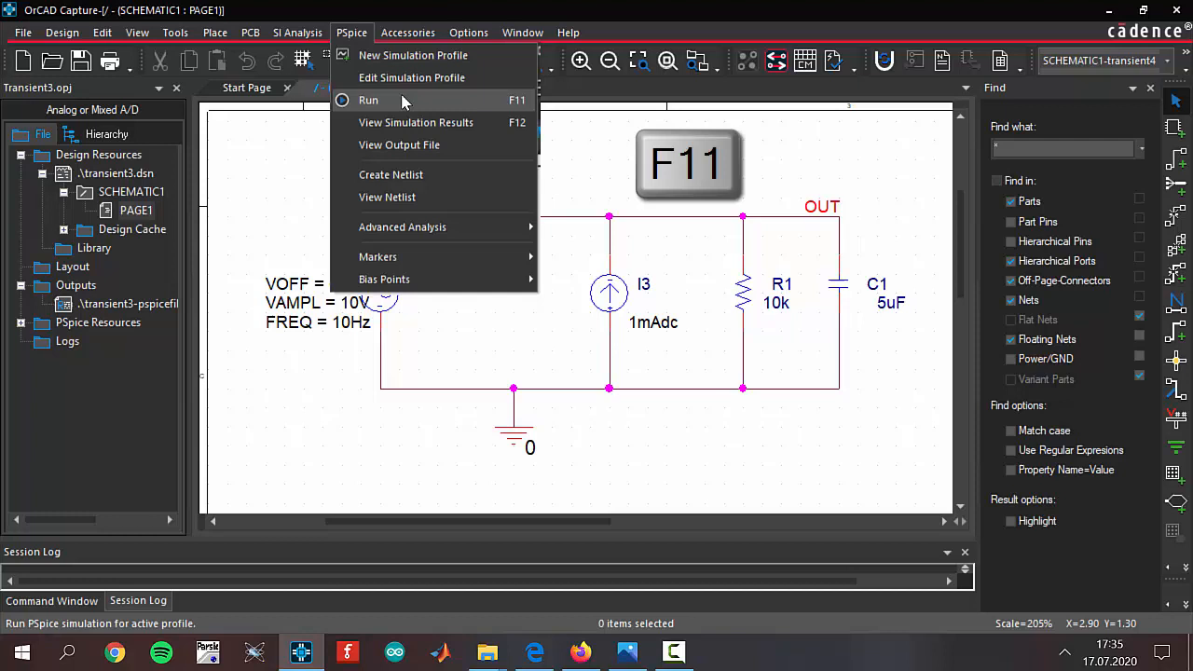
mouse_move(388, 110)
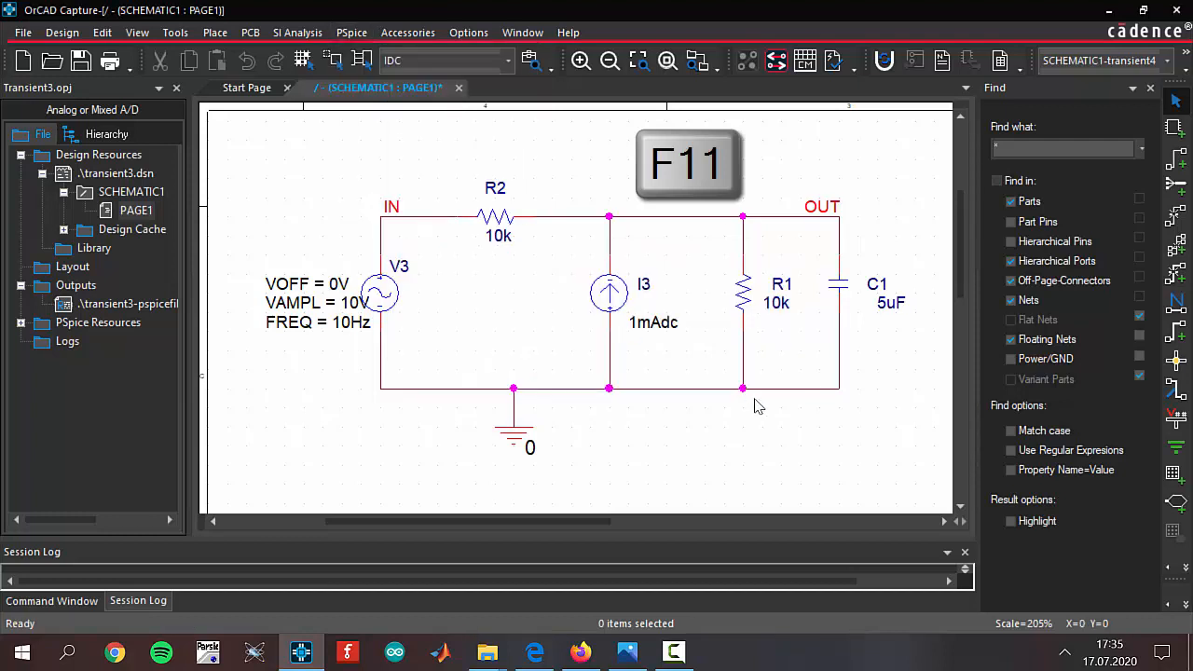
key("F11")
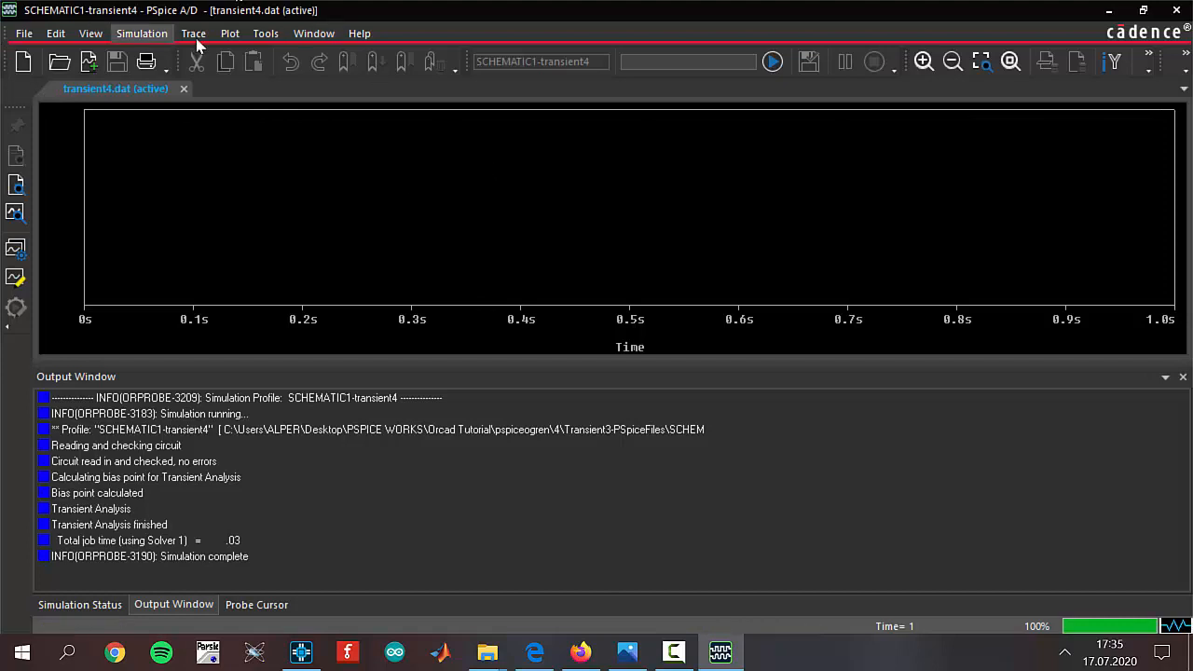
Add V(IN) and V(OUT) traces to plot both sine waveforms over 0–1 s.
left_click(193, 33)
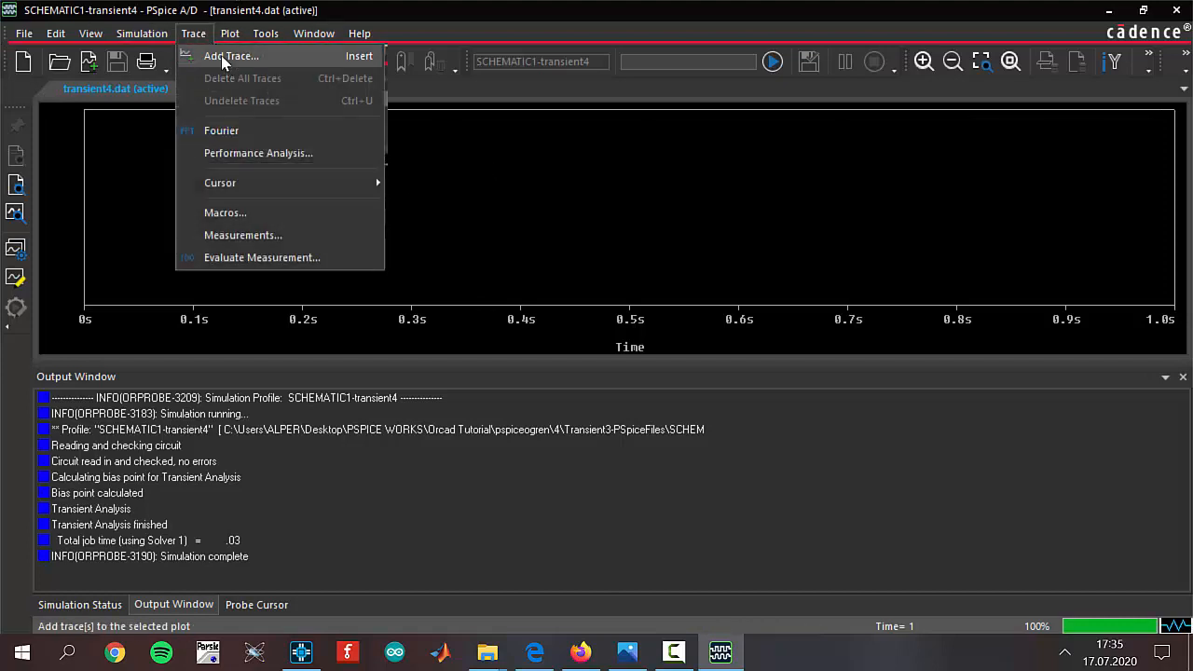
left_click(231, 56)
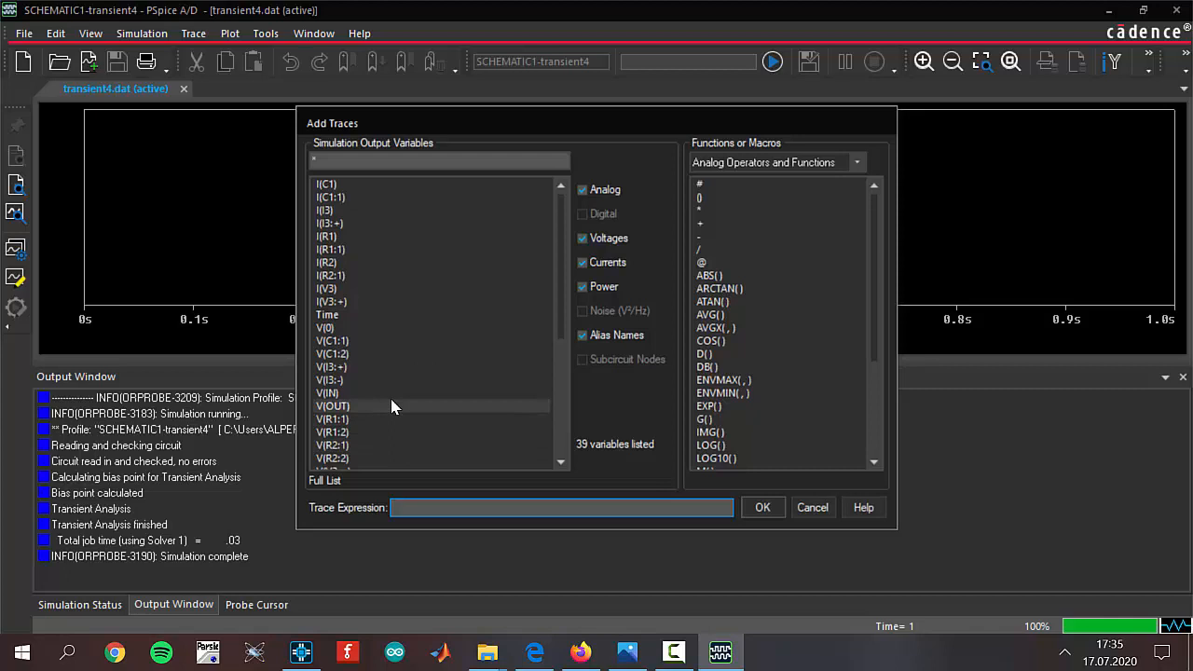
left_click(331, 406)
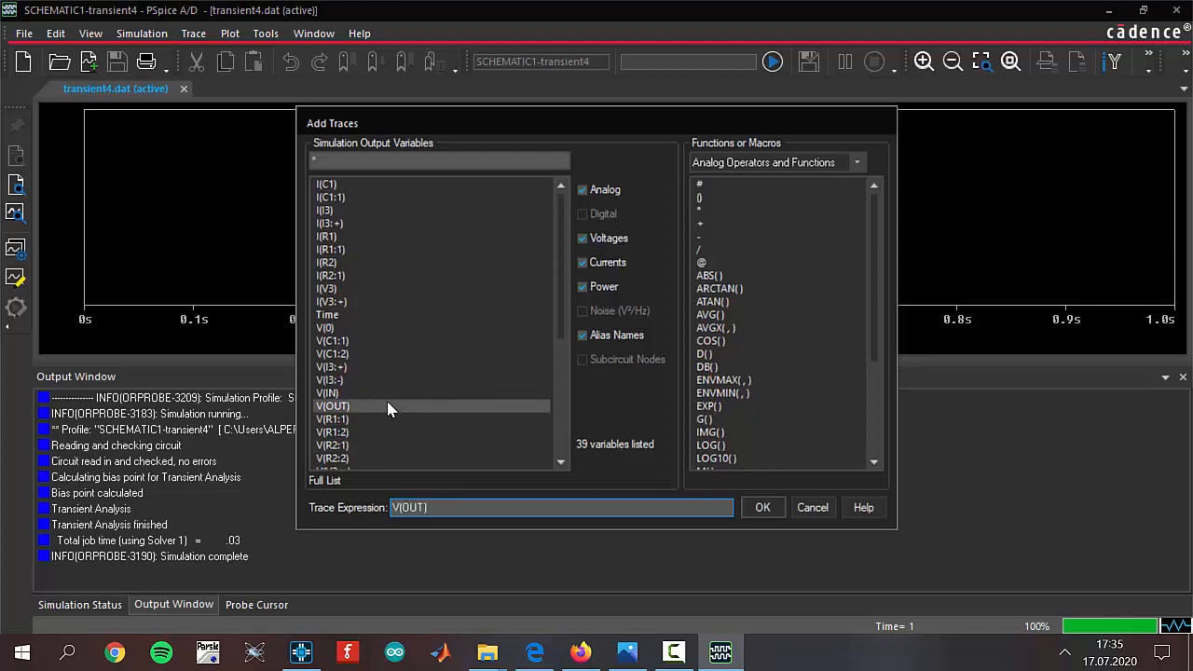
mouse_move(367, 402)
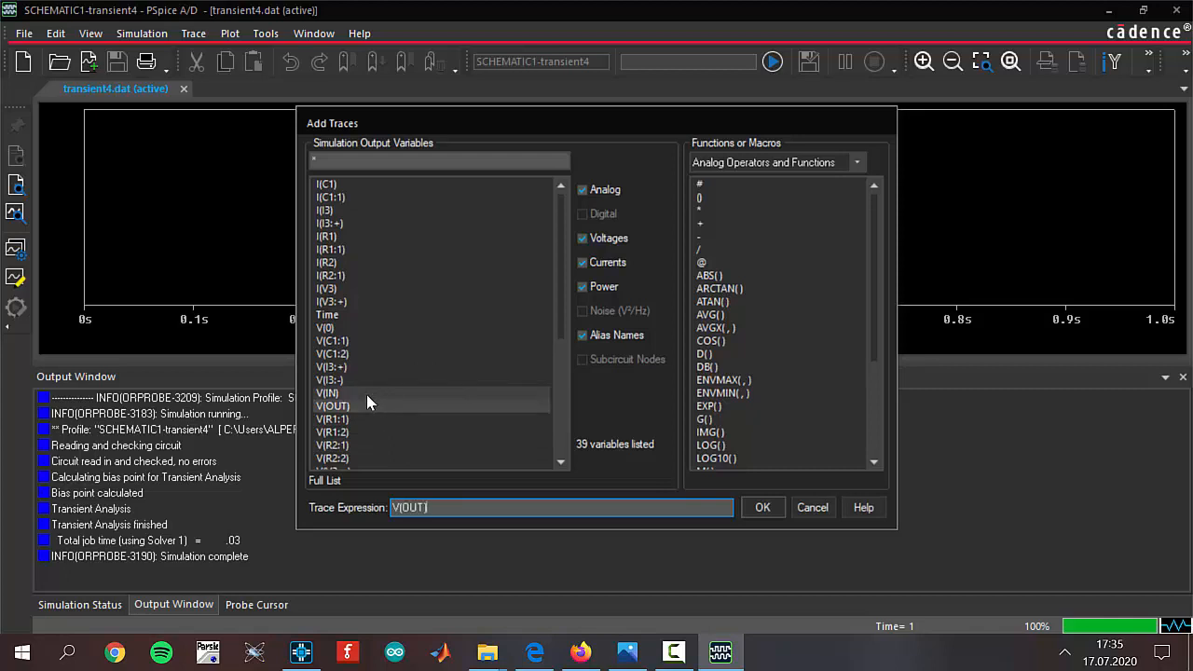
left_click(762, 507)
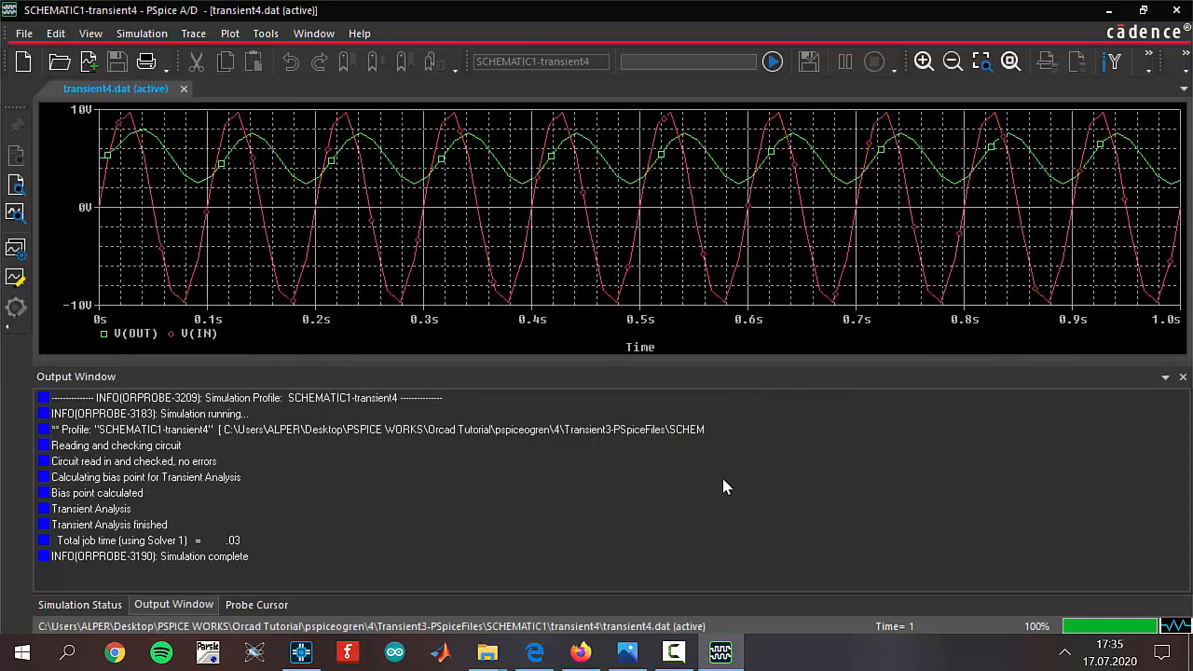
mouse_move(1167, 216)
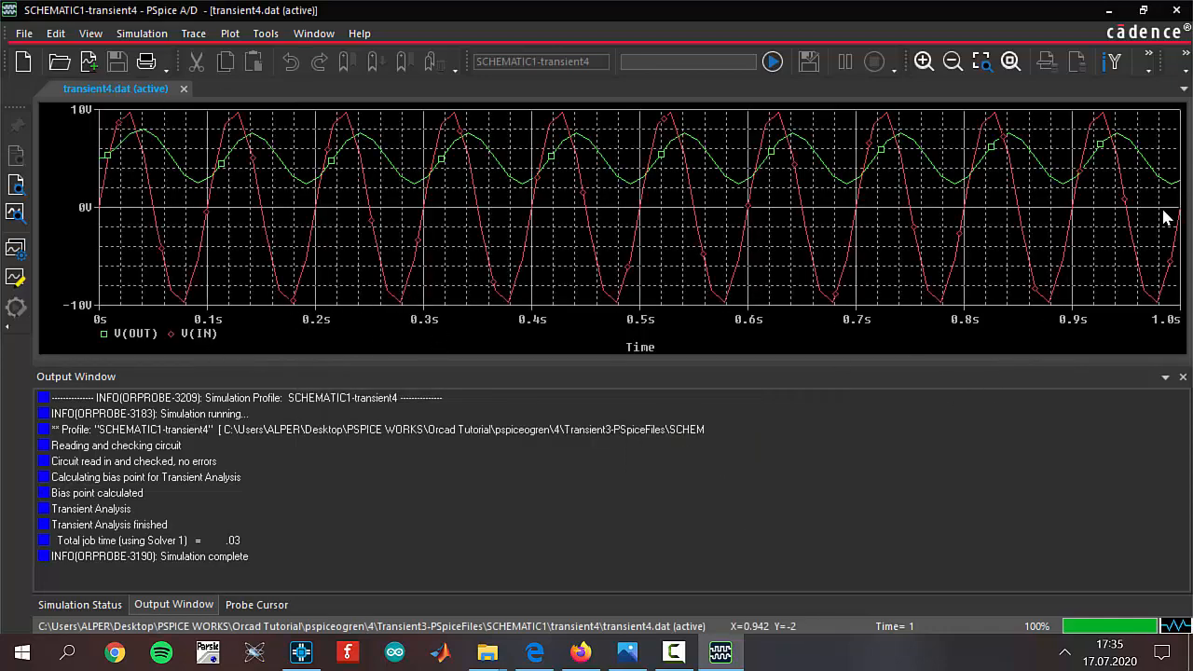
mouse_move(116, 129)
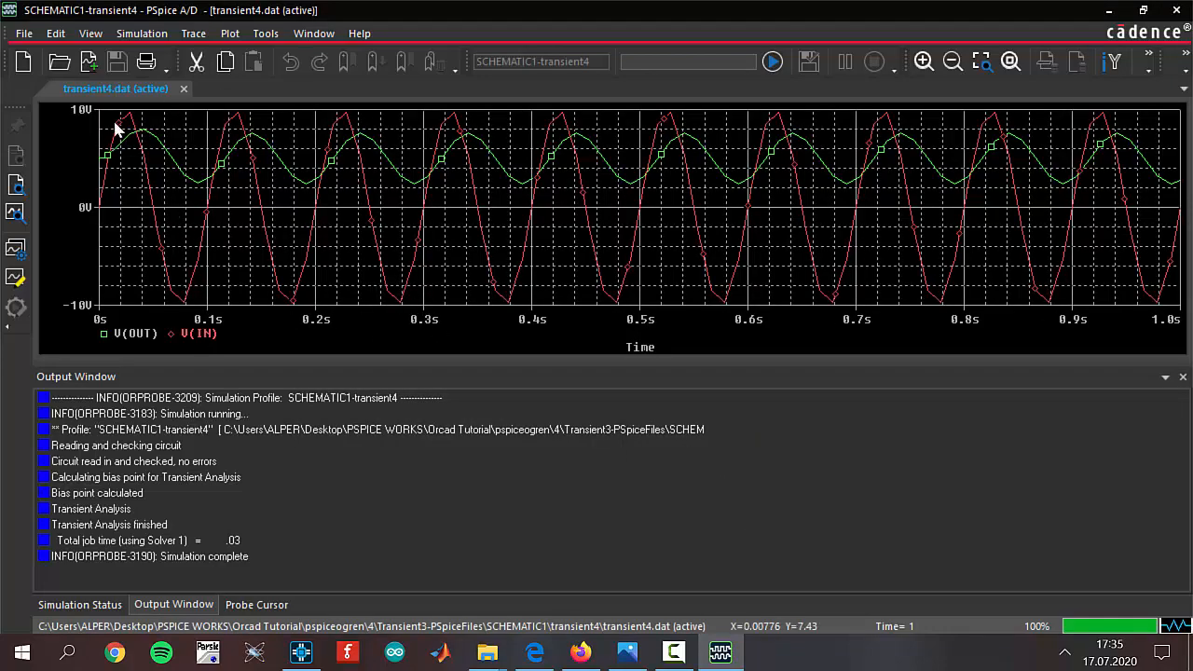
mouse_move(123, 238)
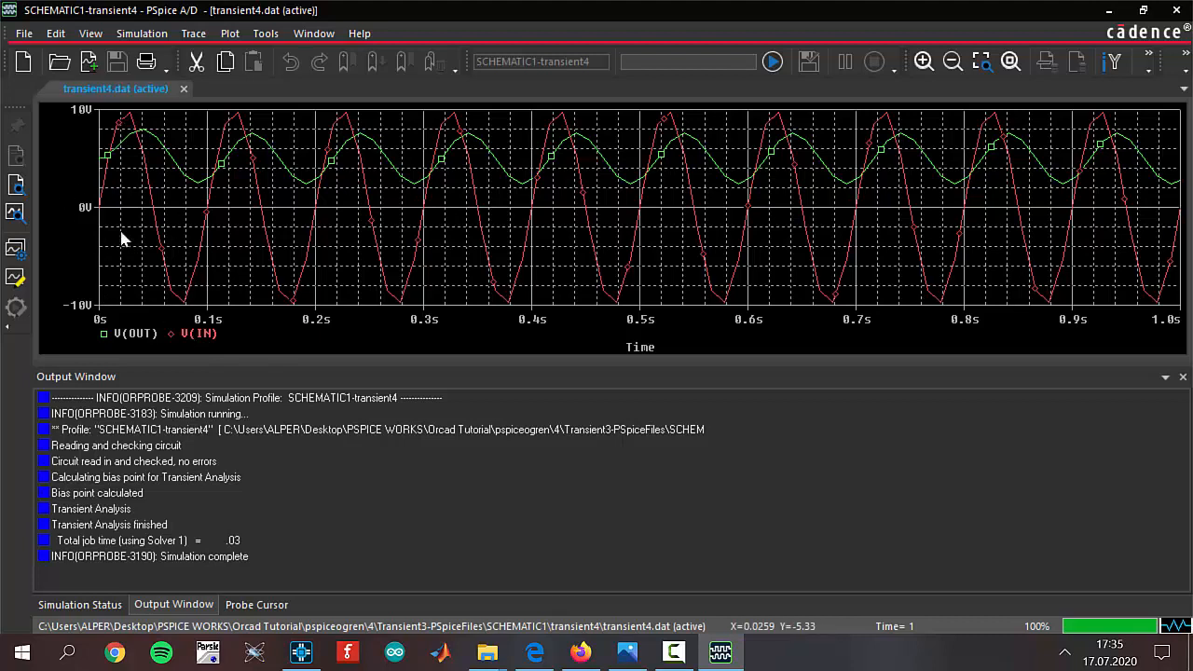
mouse_move(182, 169)
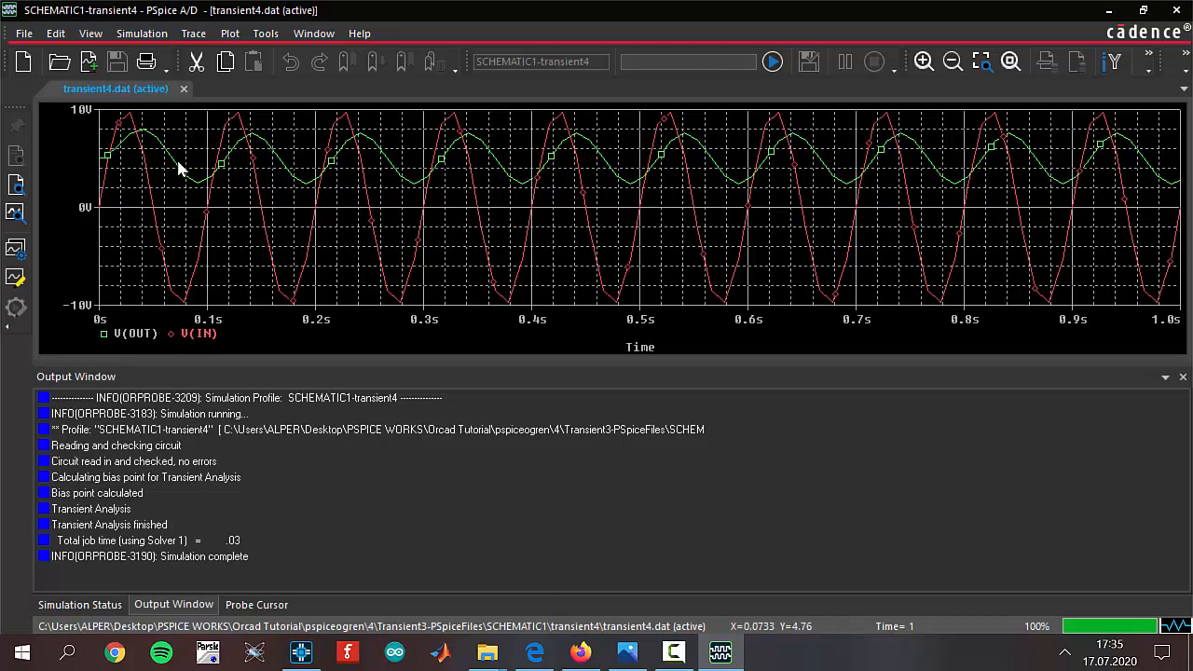
mouse_move(190, 215)
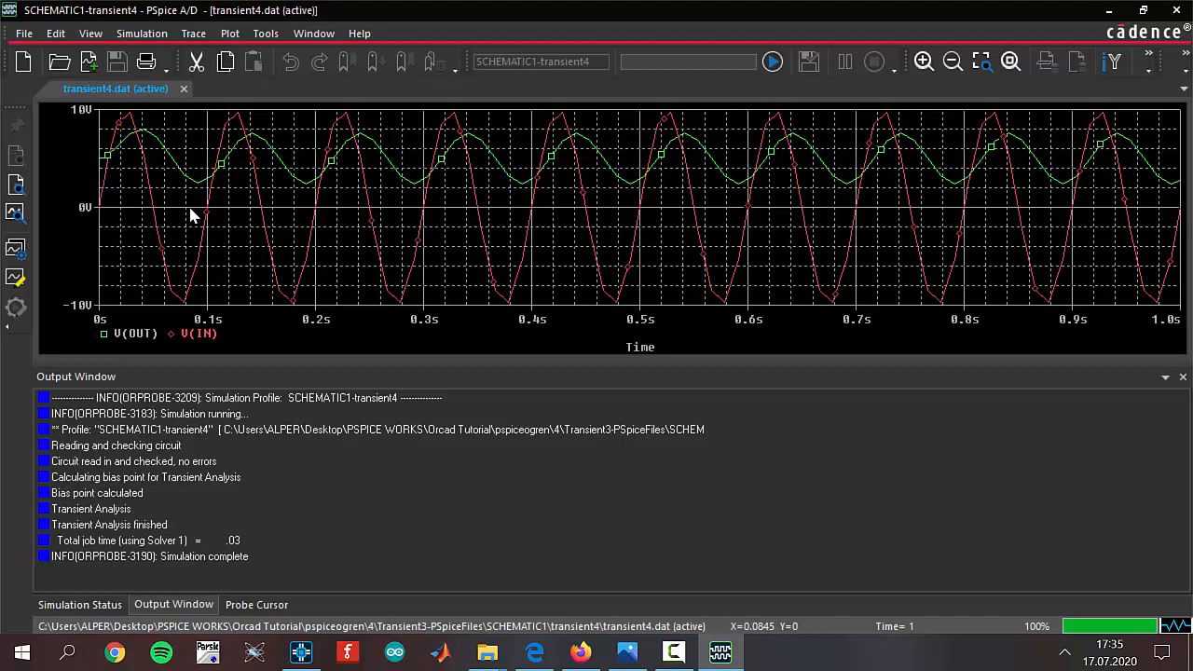
mouse_move(168, 354)
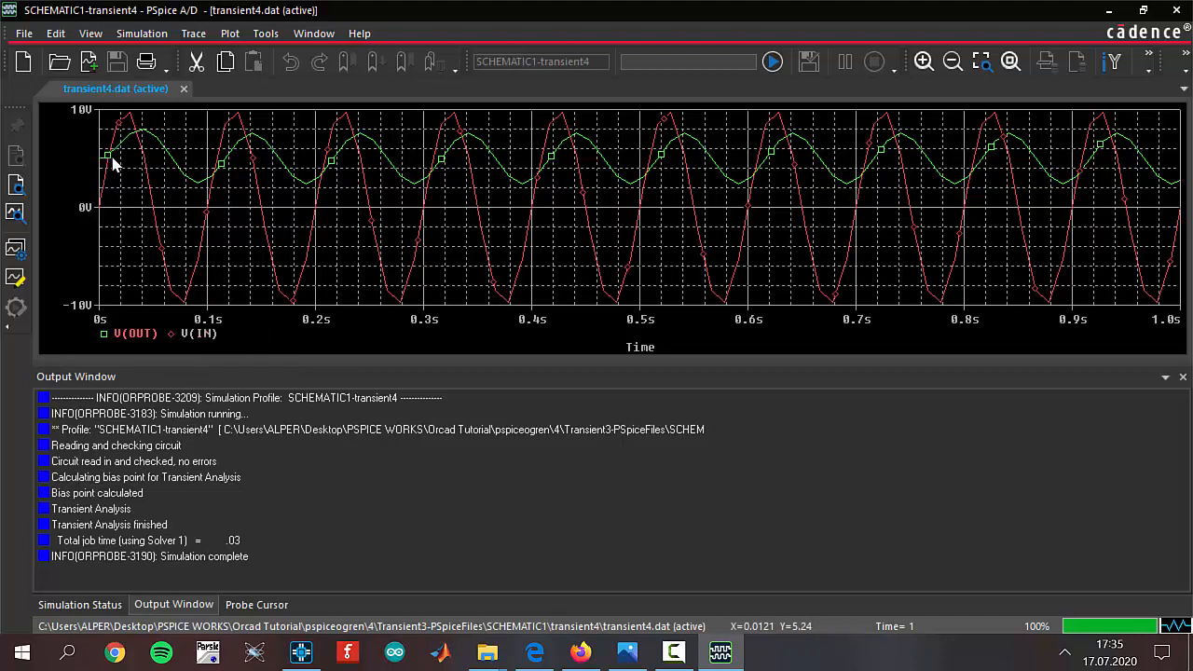
mouse_move(159, 151)
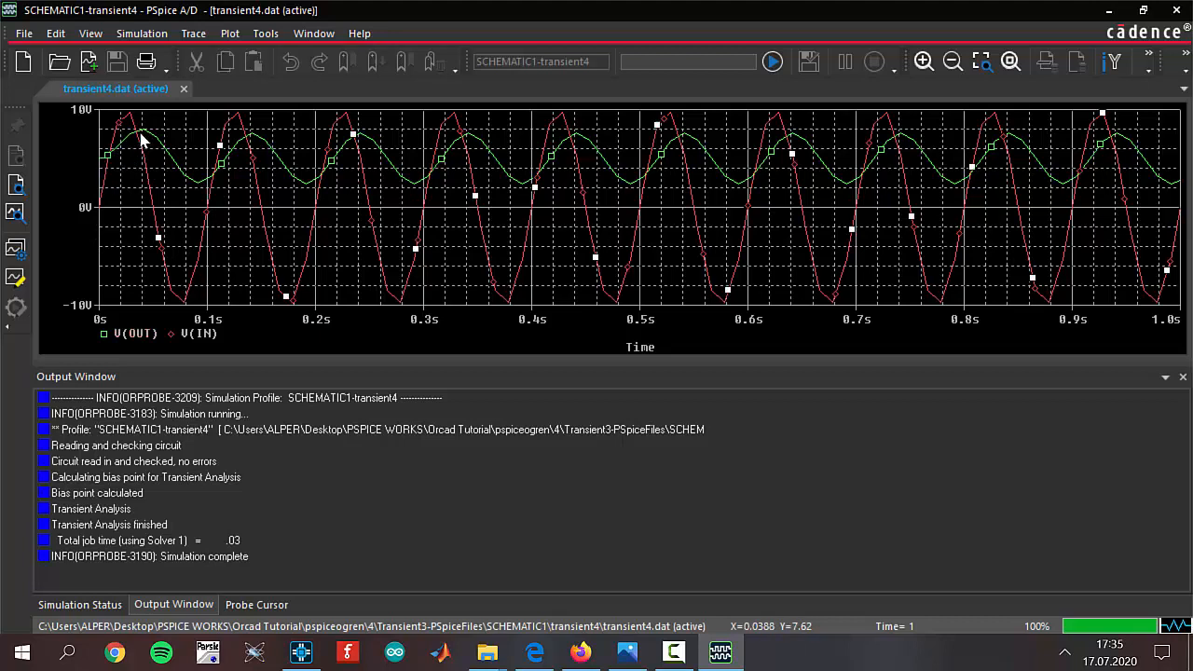
mouse_move(252, 146)
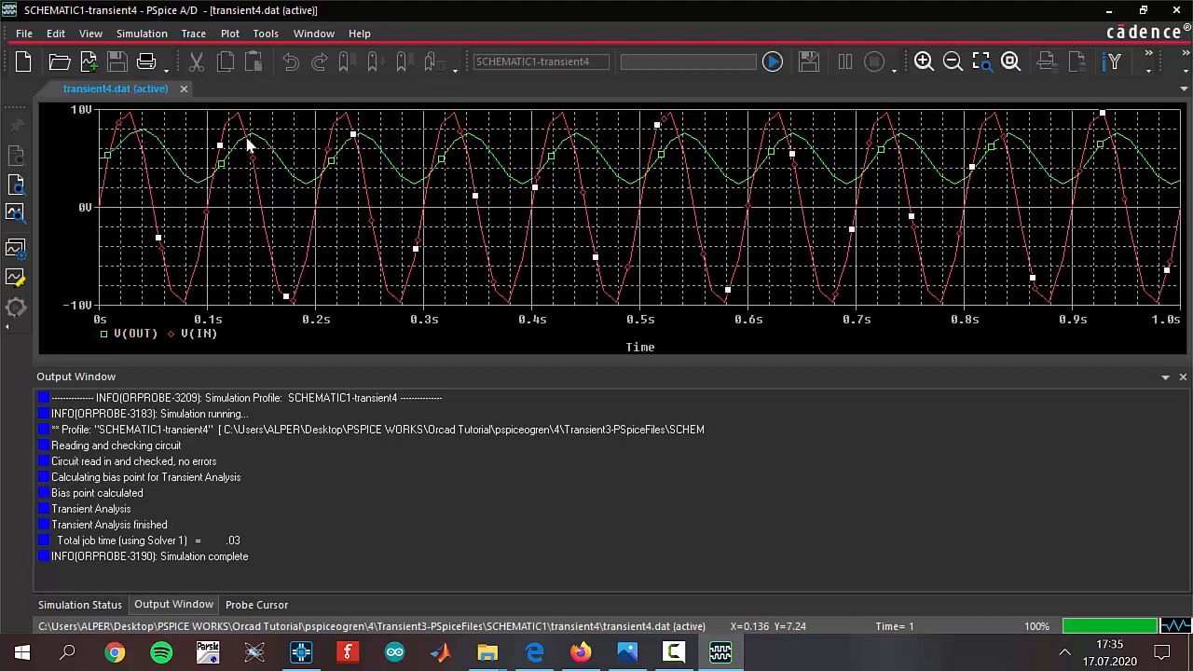
mouse_move(466, 227)
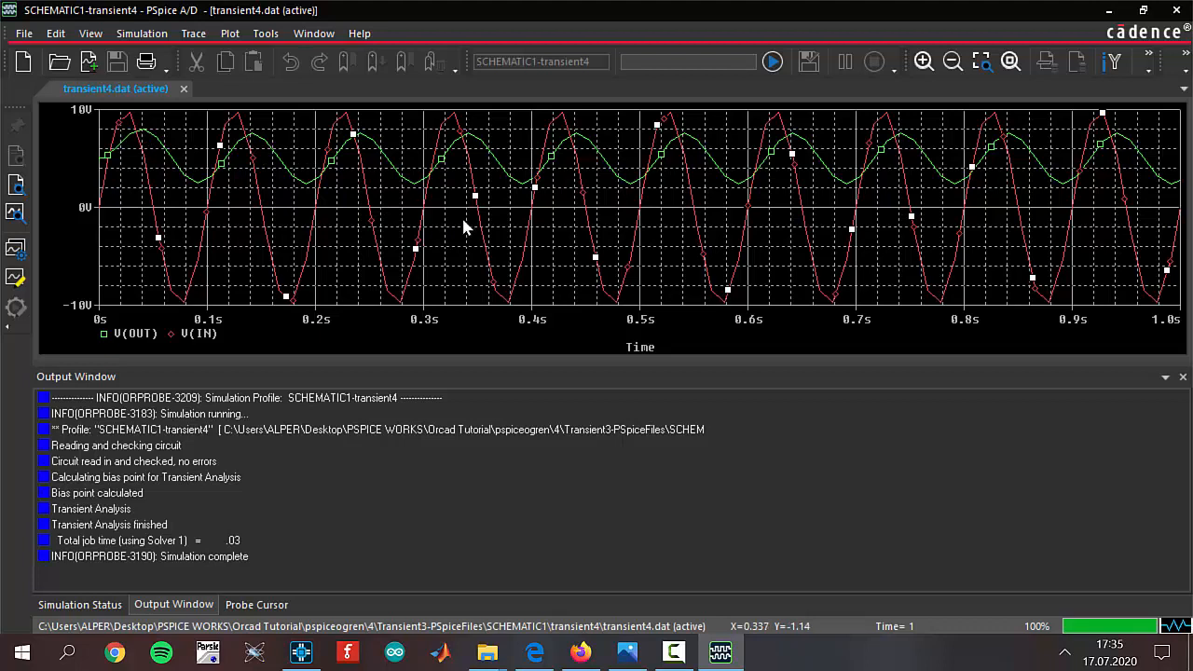
mouse_move(190, 191)
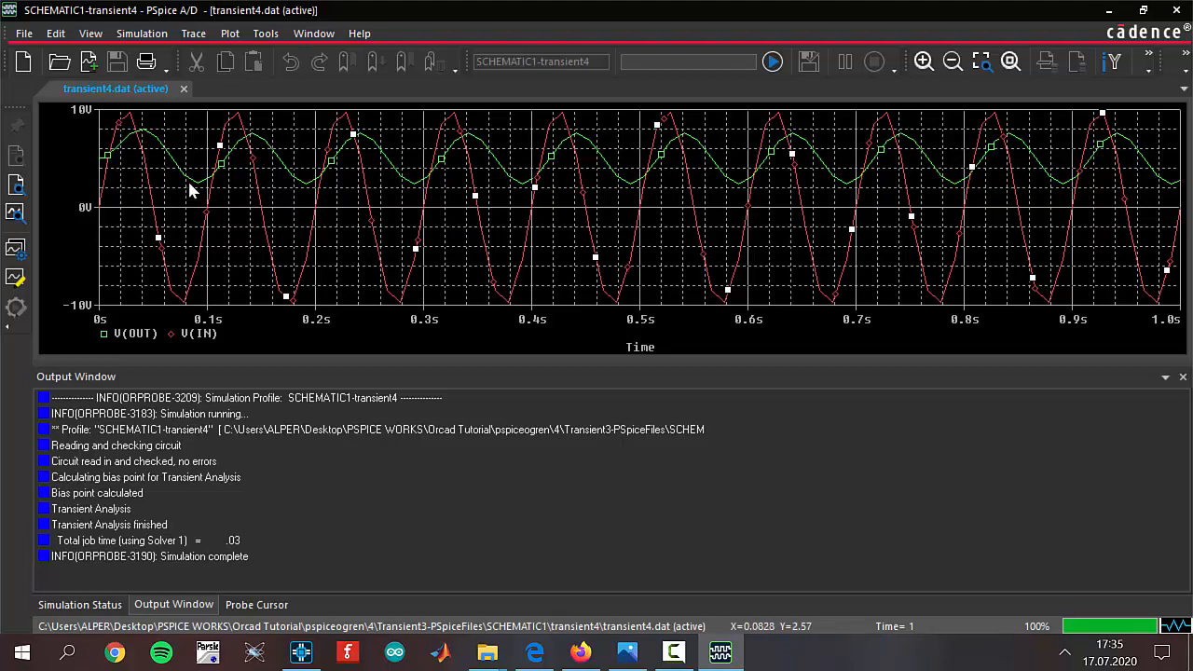
mouse_move(127, 158)
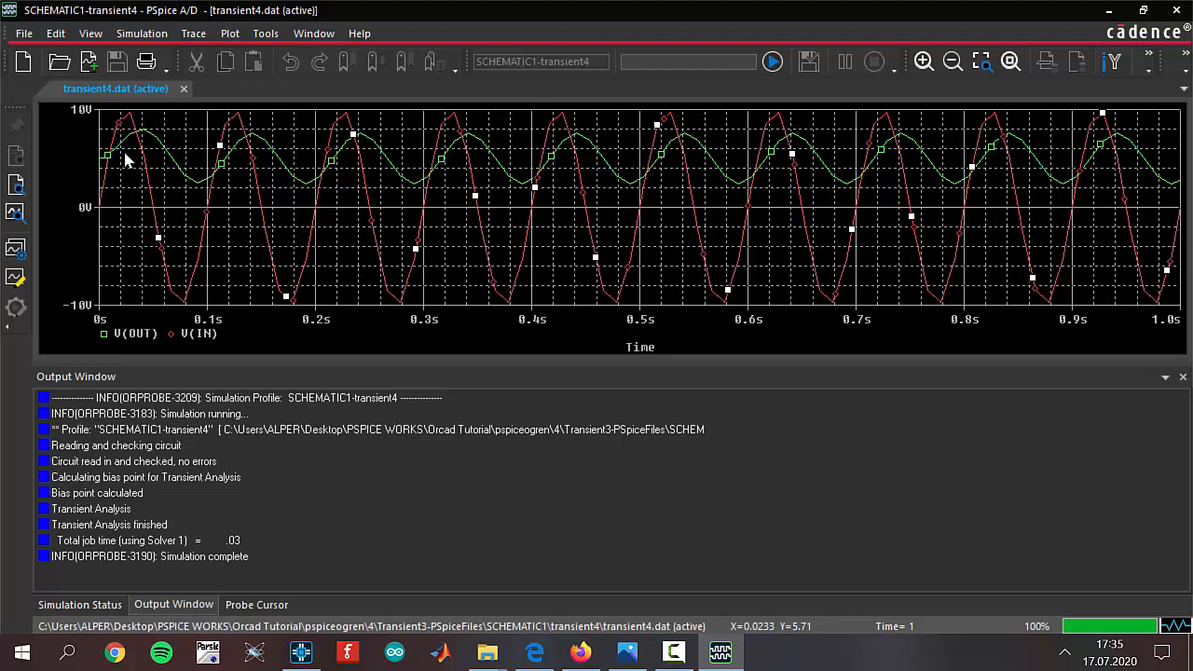
mouse_move(111, 167)
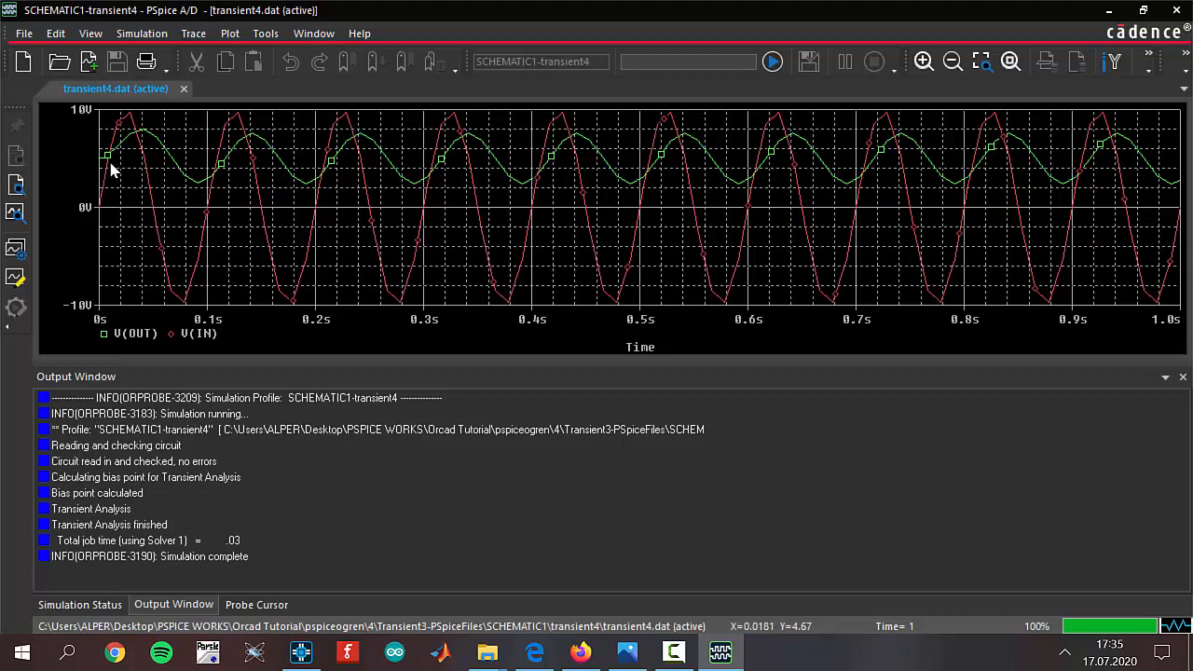
mouse_move(196, 358)
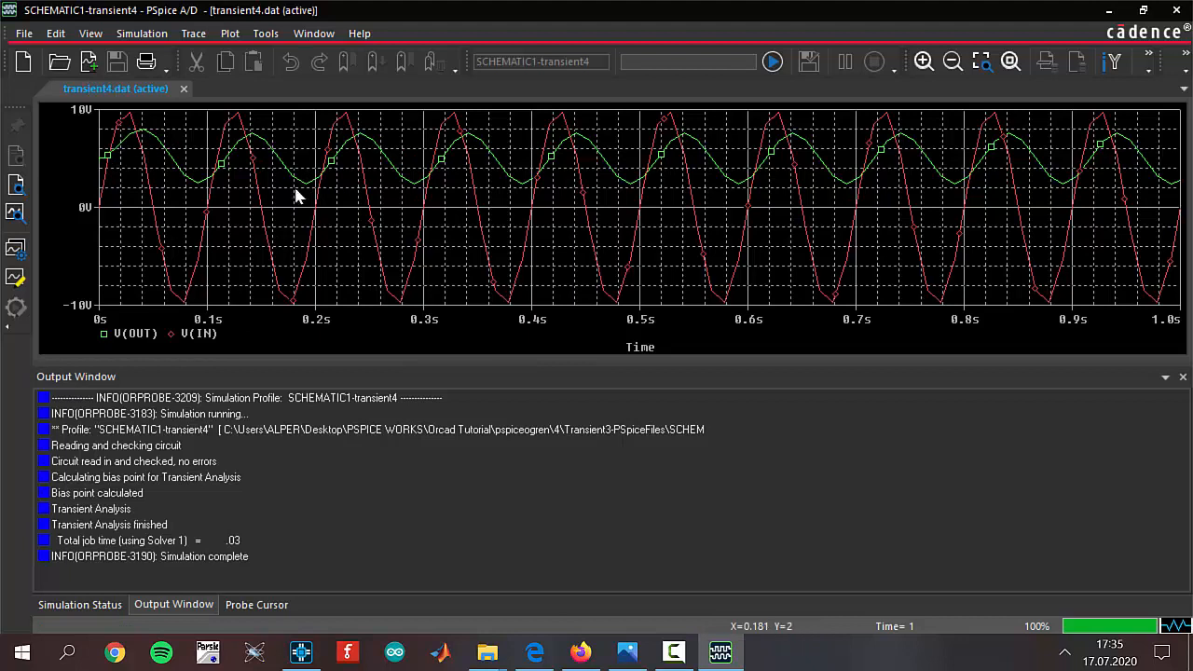
mouse_move(270, 216)
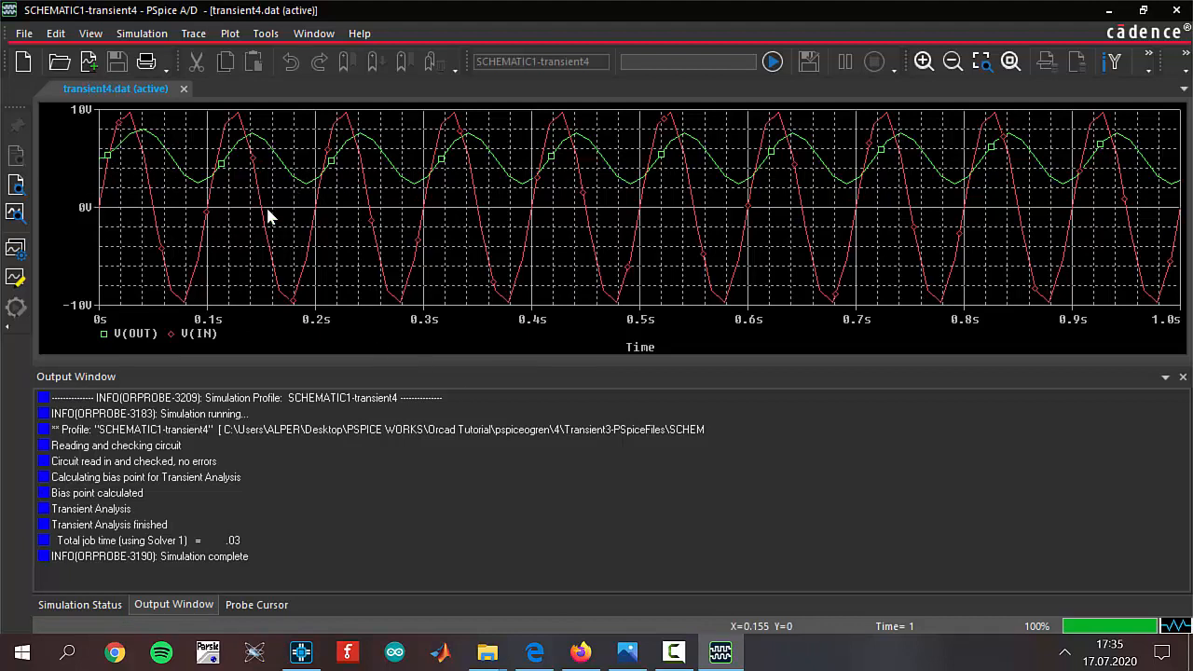
mouse_move(222, 252)
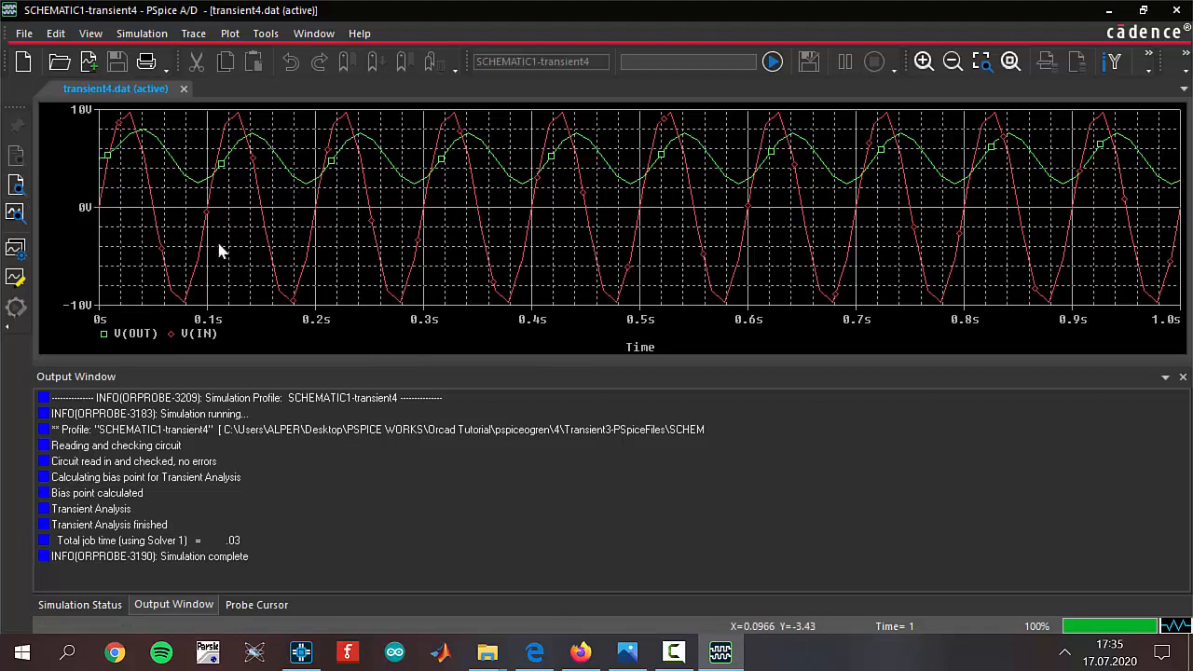
mouse_move(160, 235)
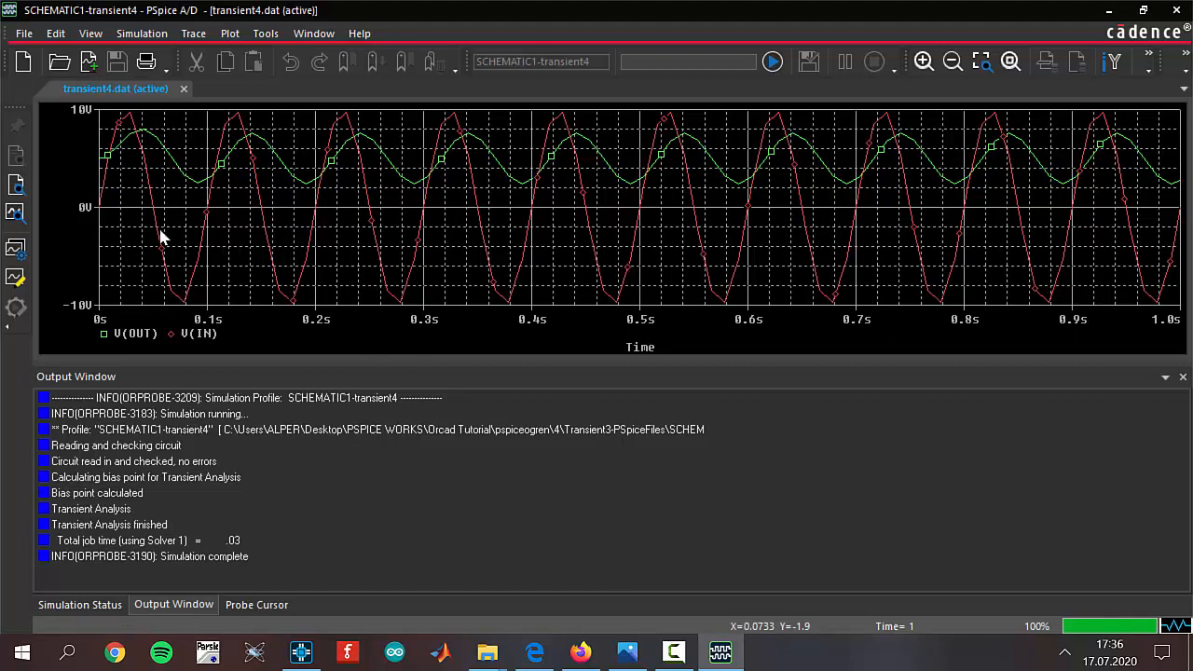
mouse_move(390, 278)
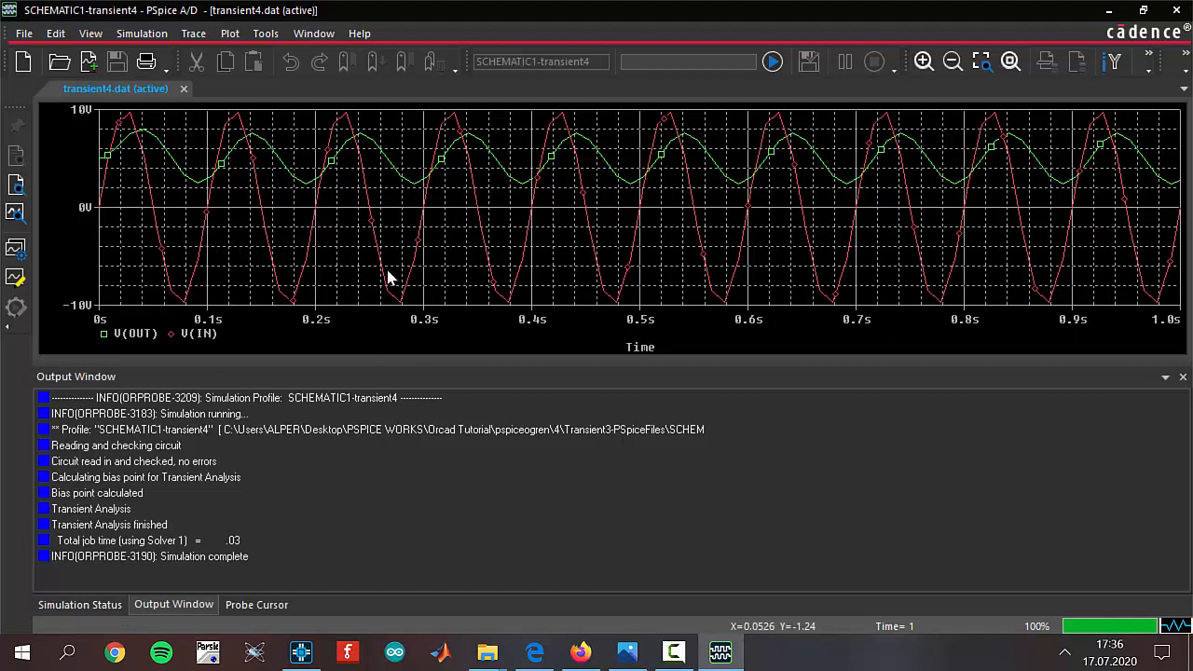
mouse_move(559, 291)
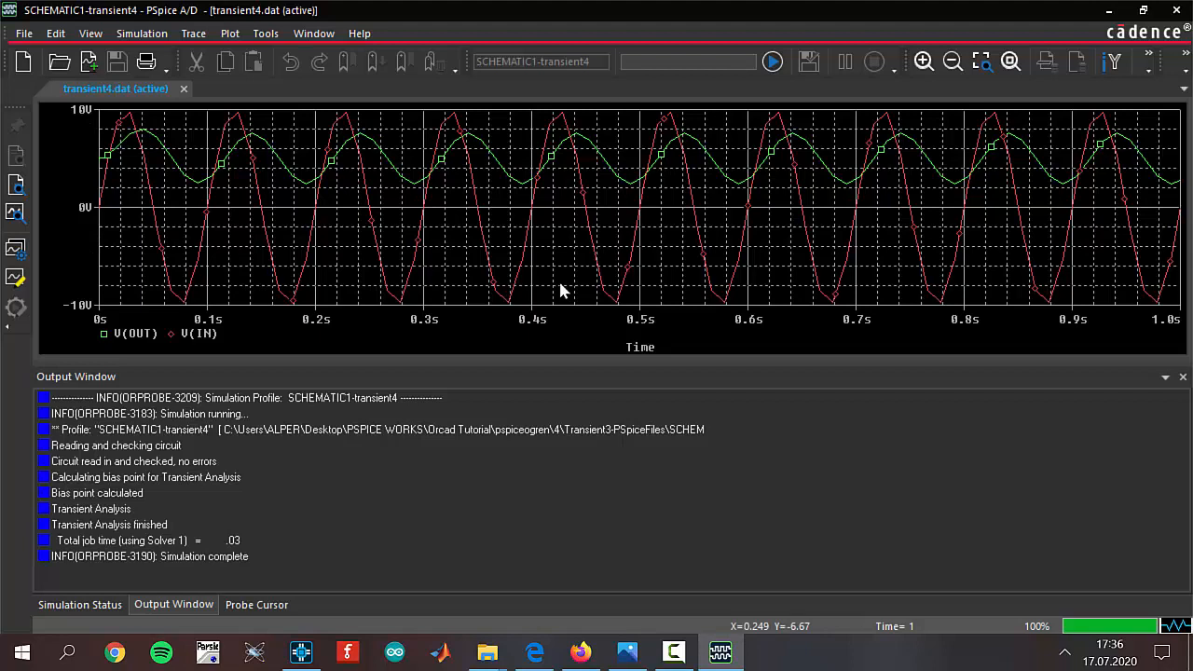
mouse_move(209, 205)
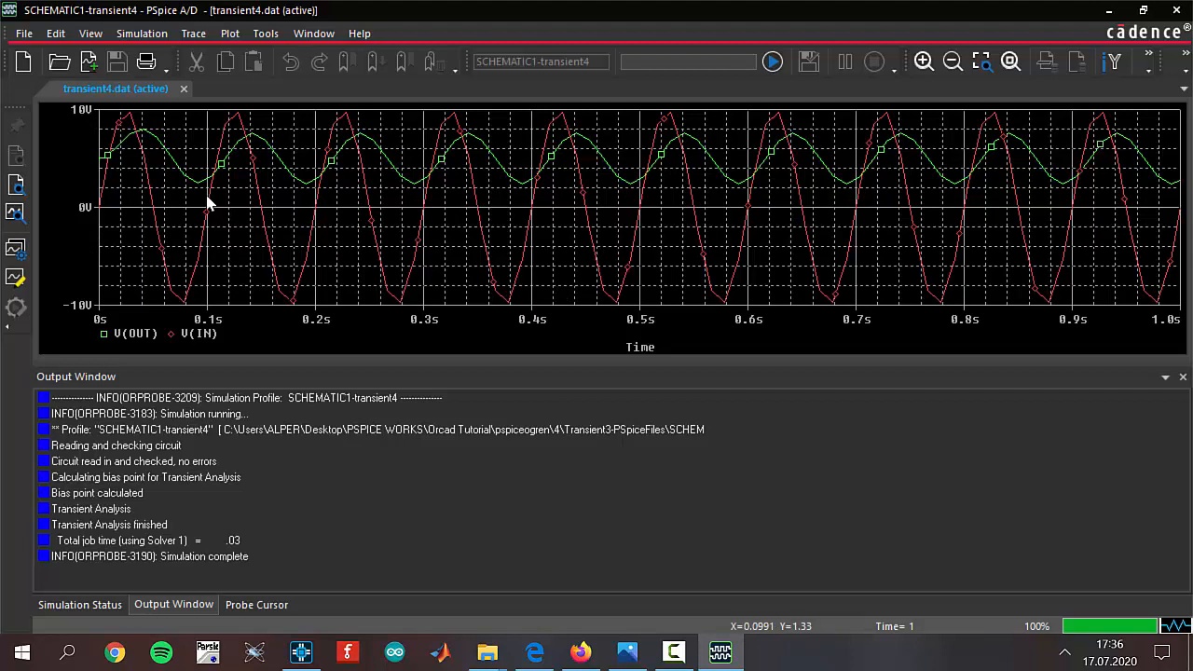